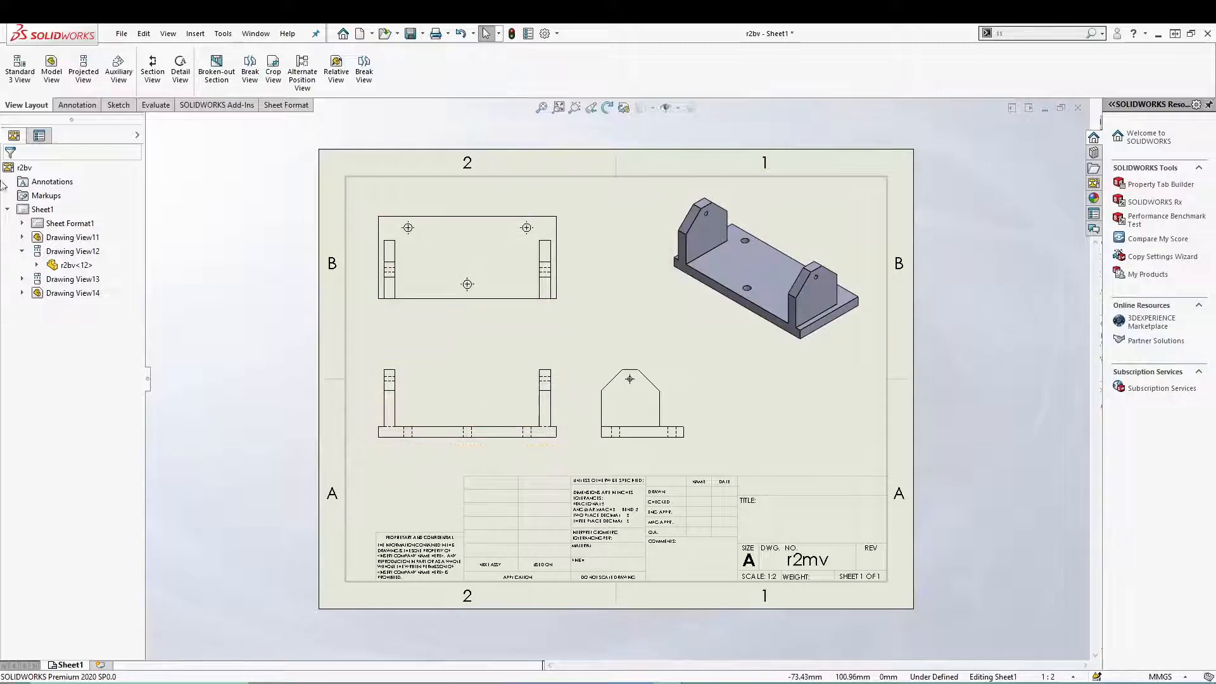
Step: Through Customize > Commands > Drawing, add a model view button to the View Layout toolbar
click(467, 284)
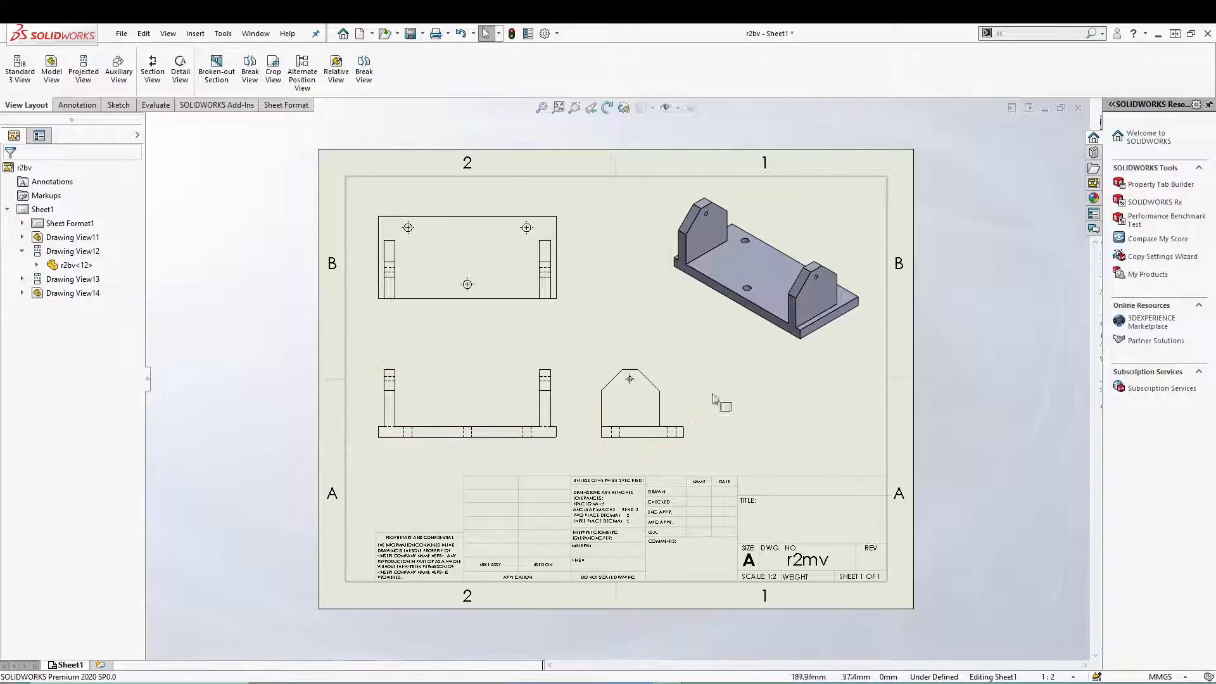
mouse_move(783, 352)
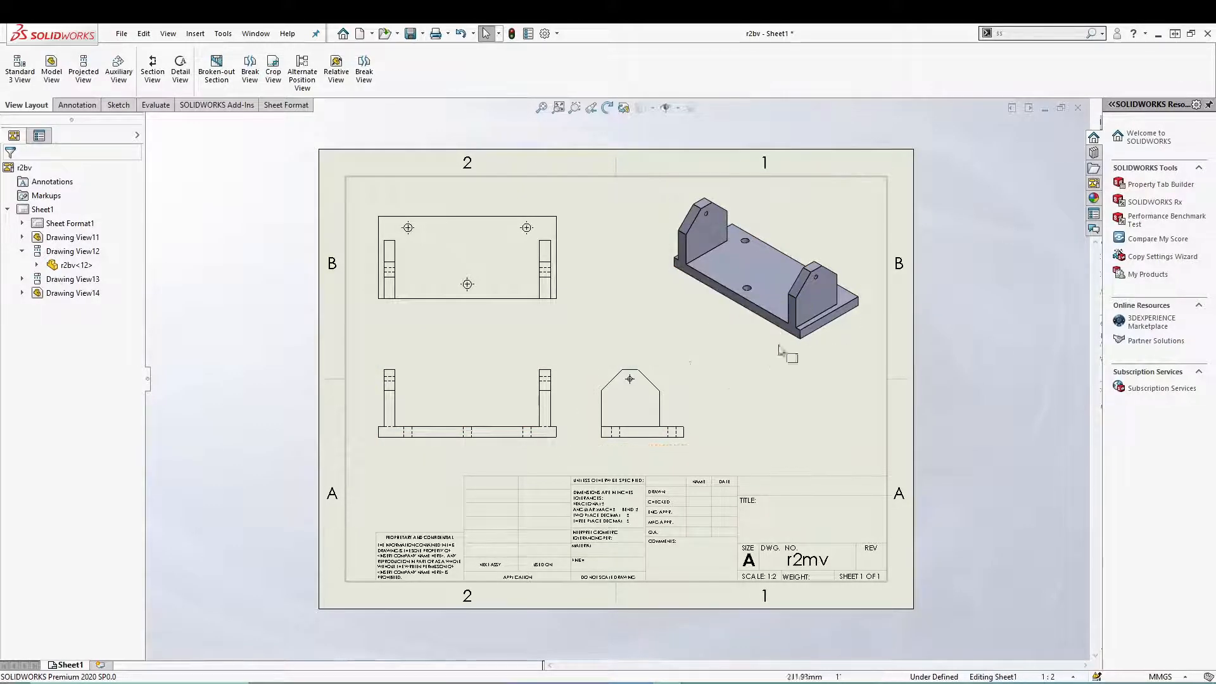
mouse_move(631, 321)
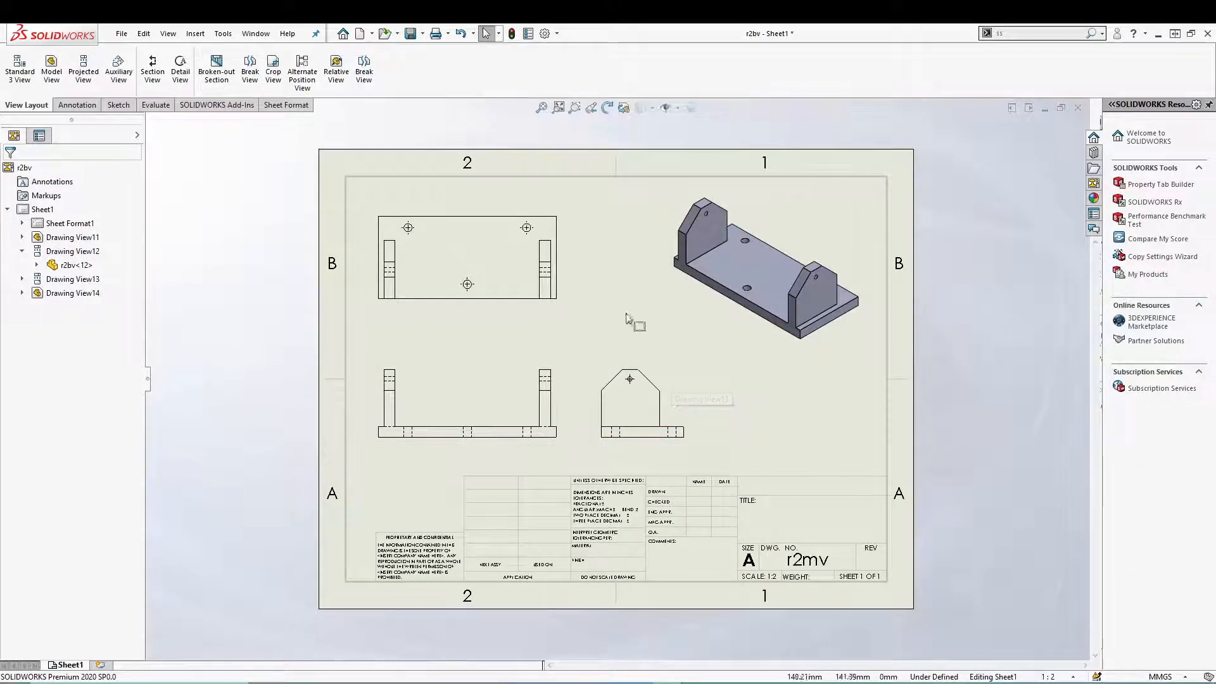
click(629, 404)
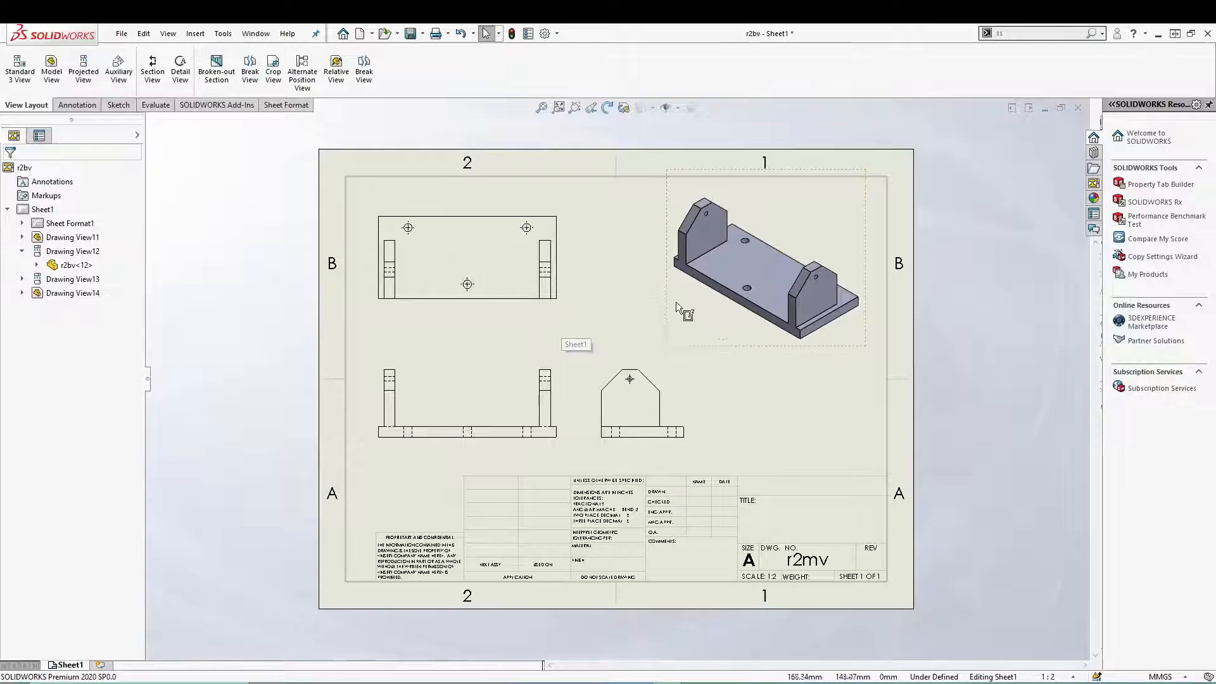
mouse_move(806, 291)
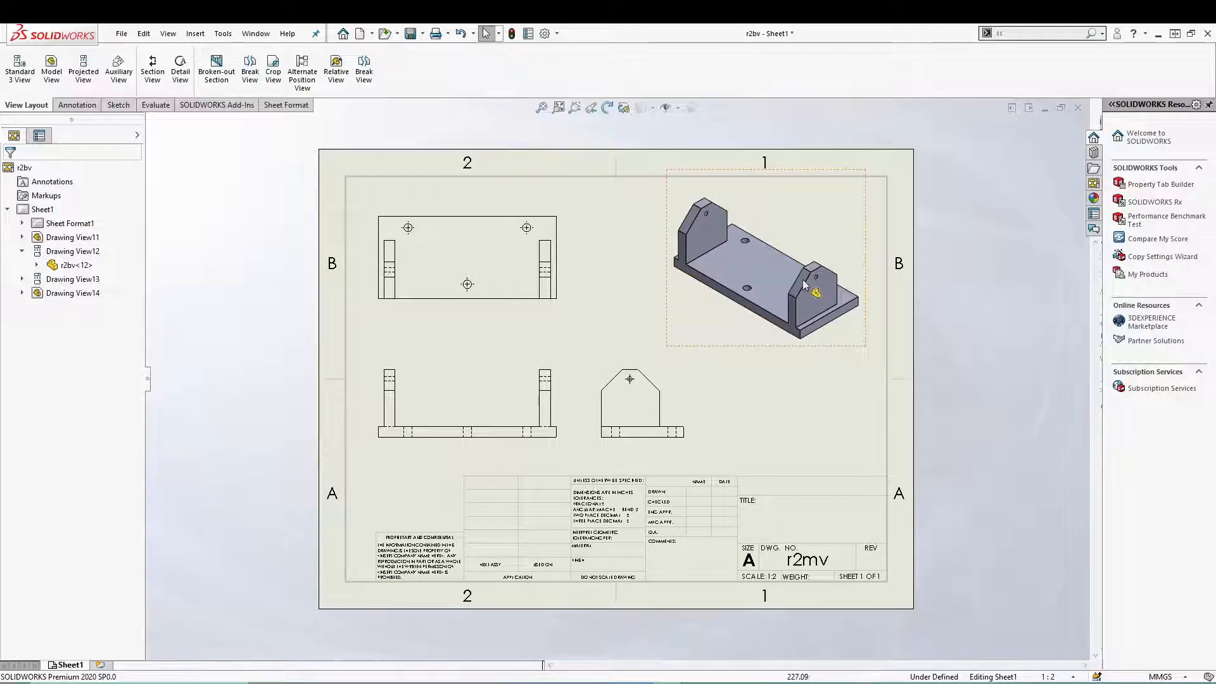
mouse_move(806, 293)
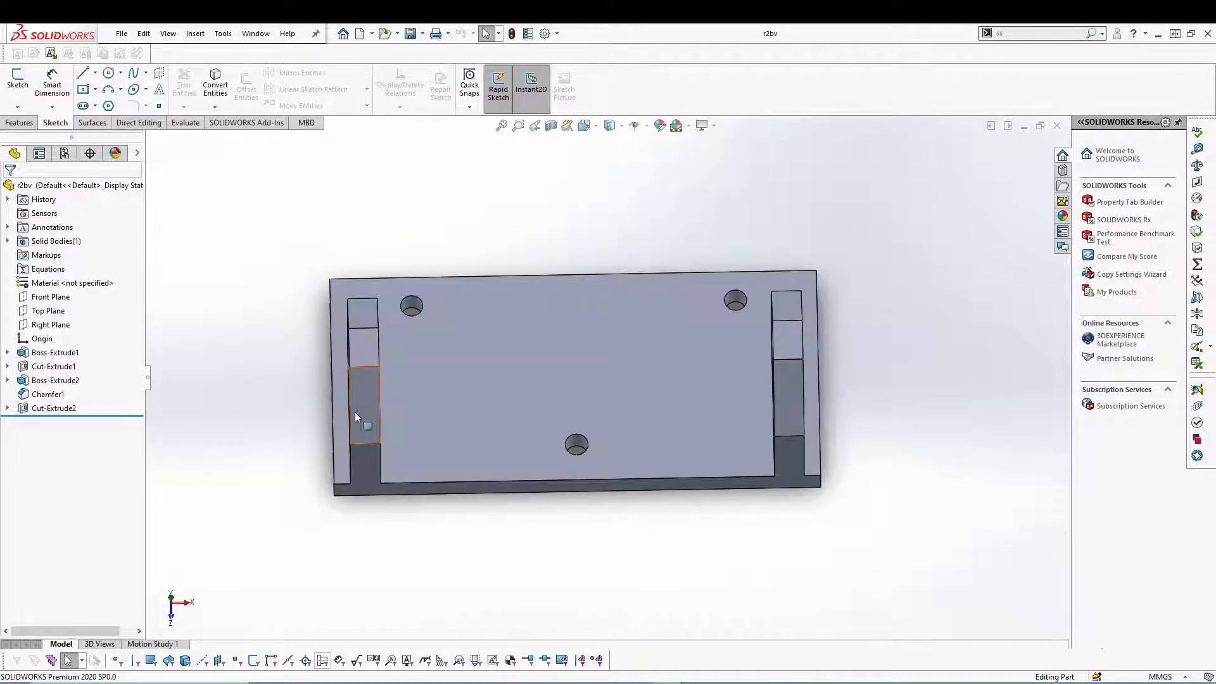
mouse_move(358, 391)
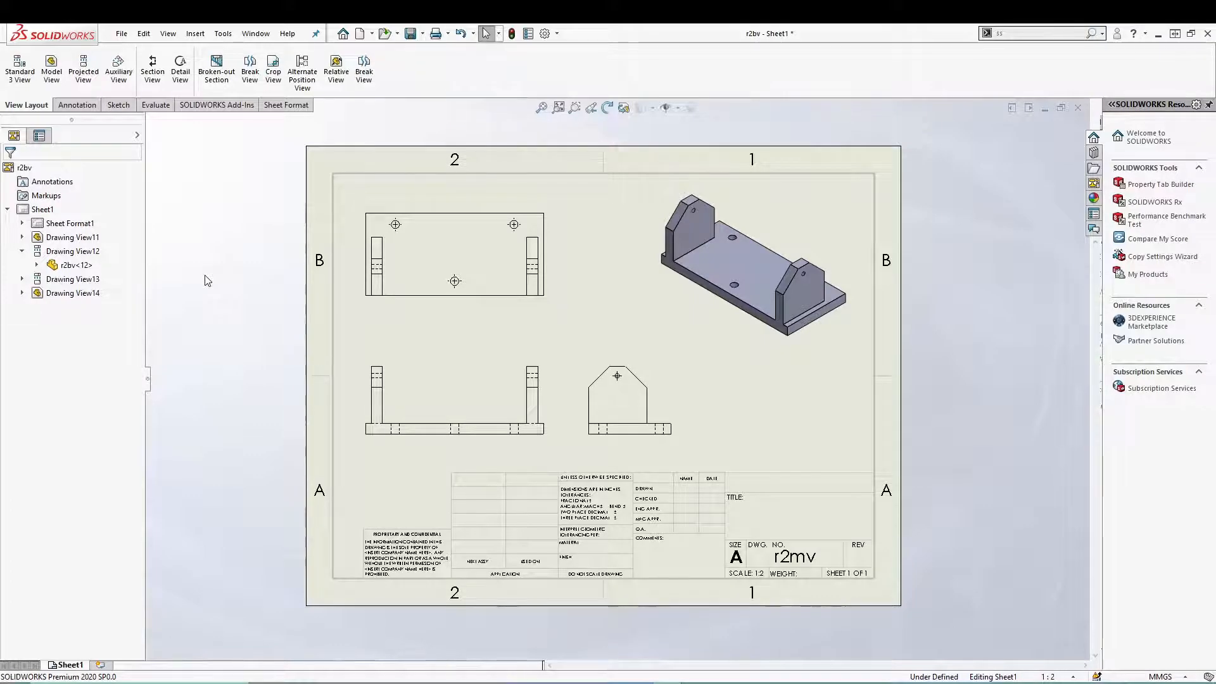
click(753, 260)
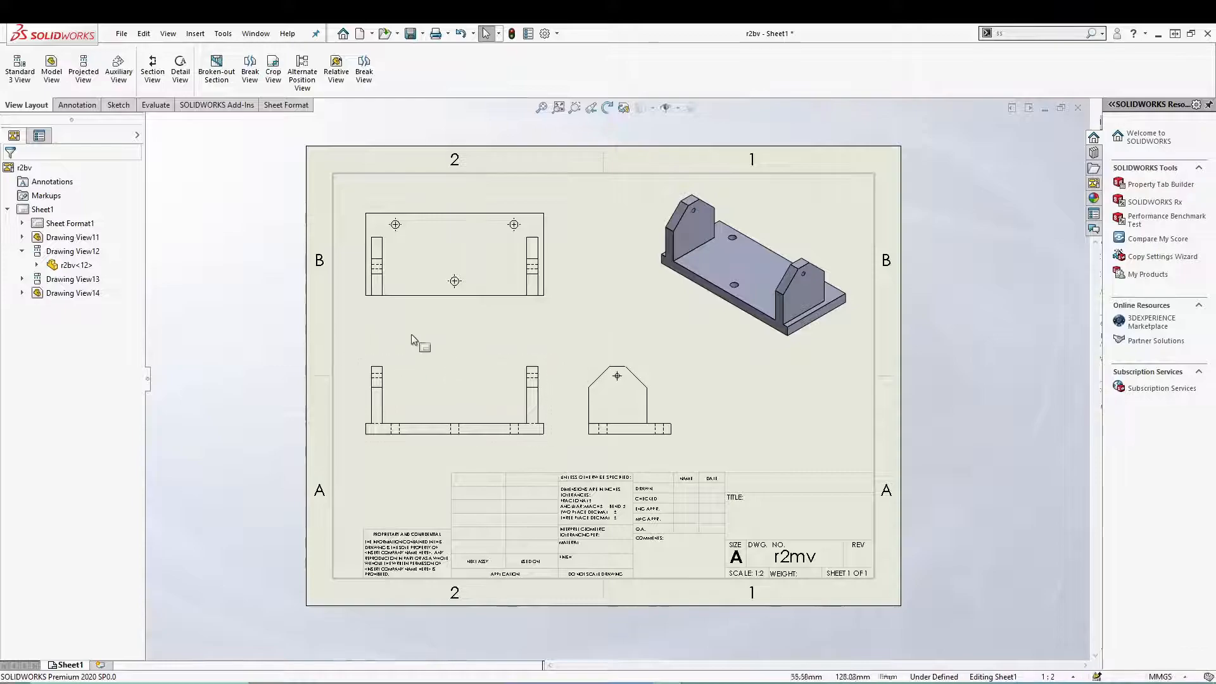
click(453, 256)
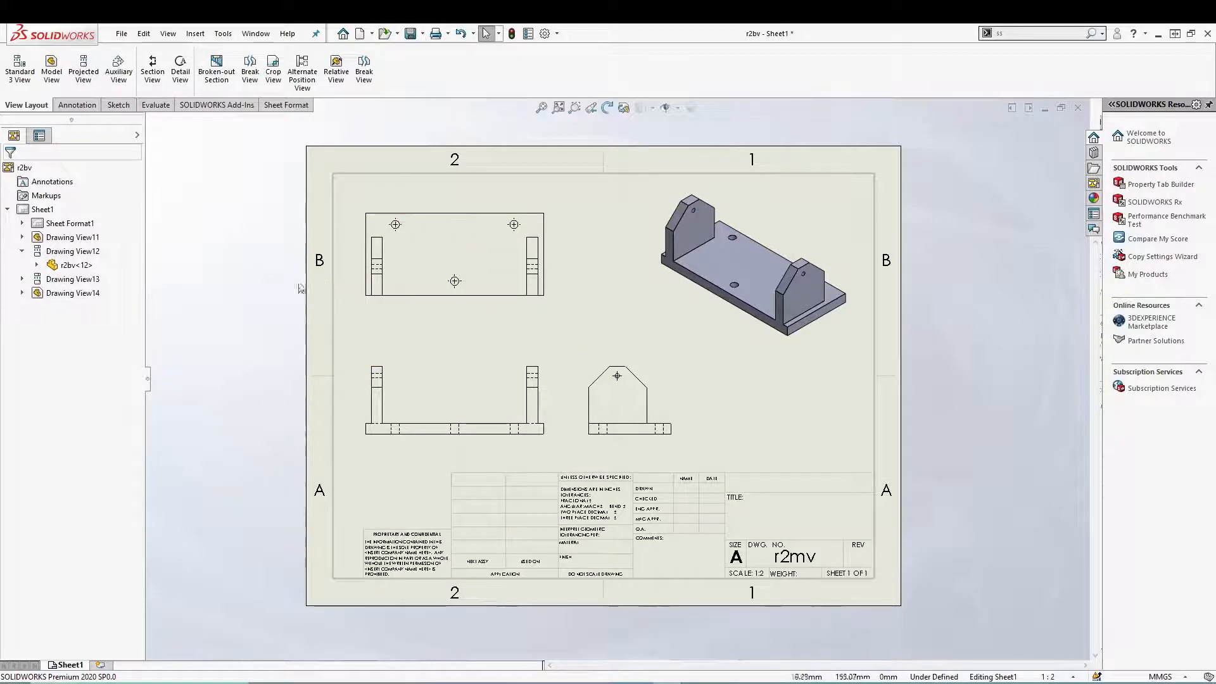
mouse_move(335, 68)
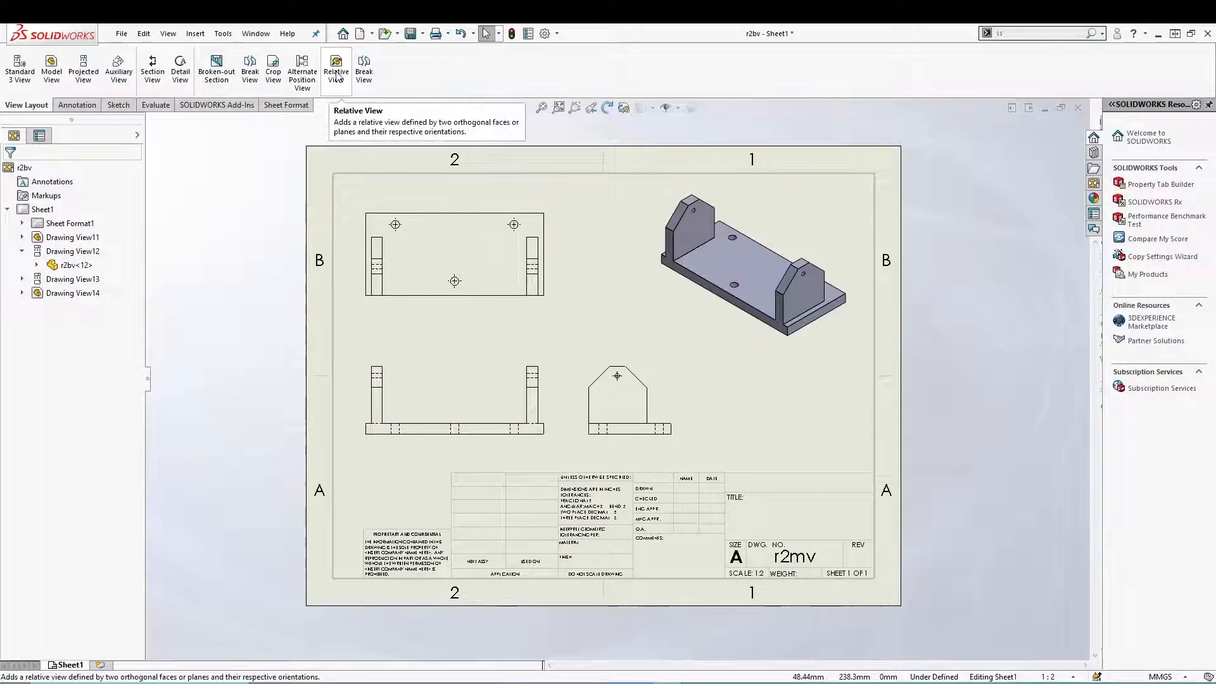
click(336, 68)
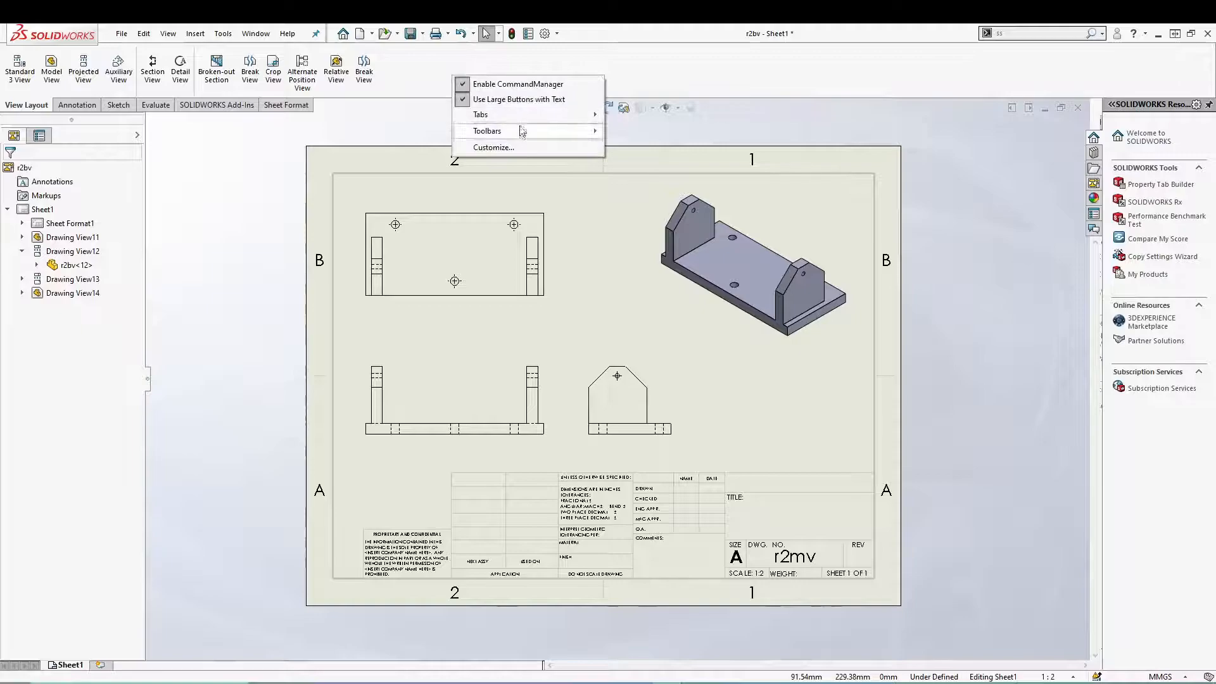
click(494, 148)
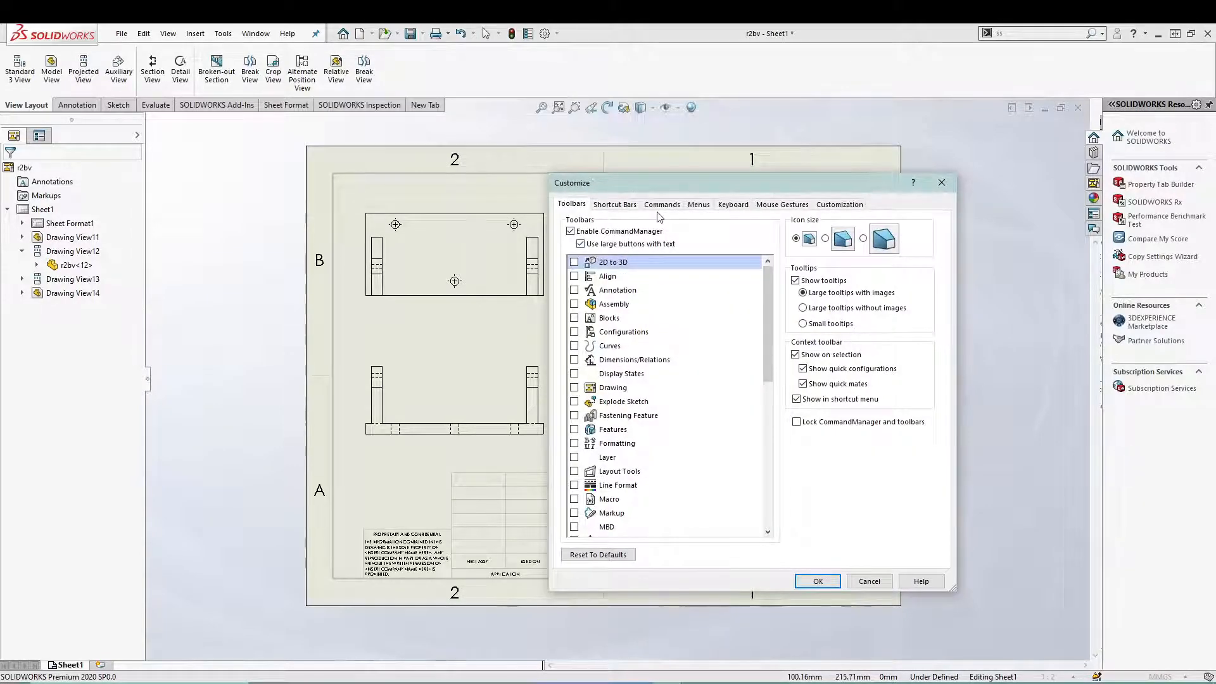
click(662, 204)
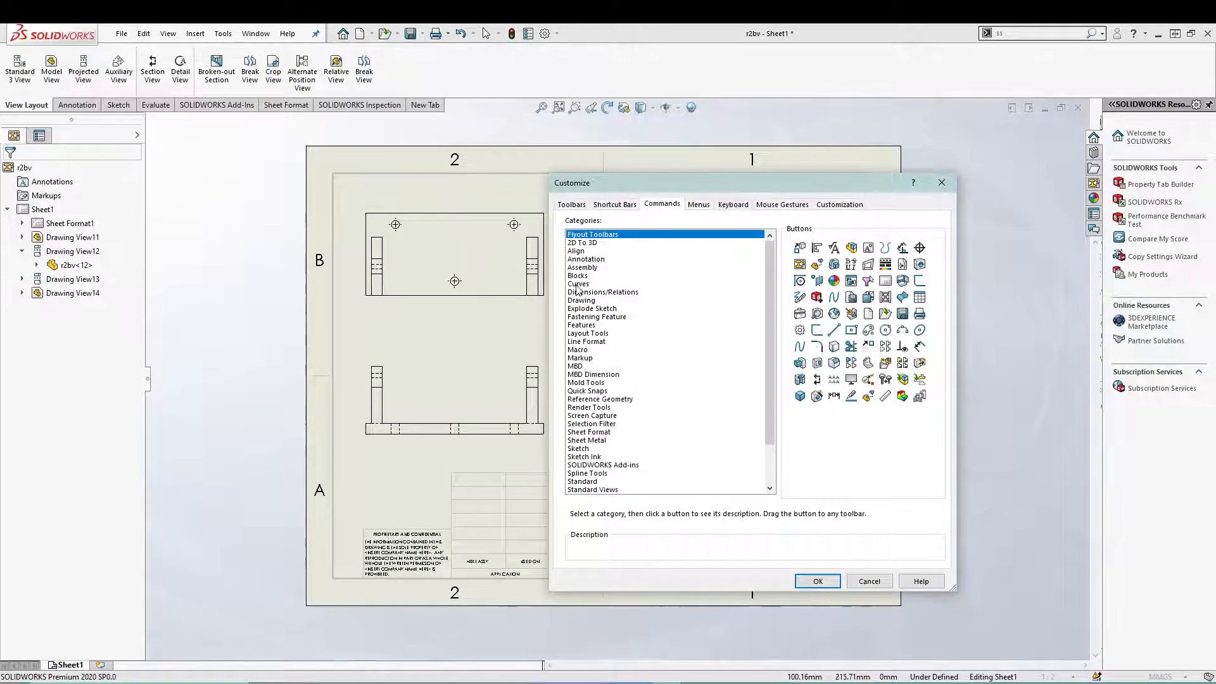
click(581, 300)
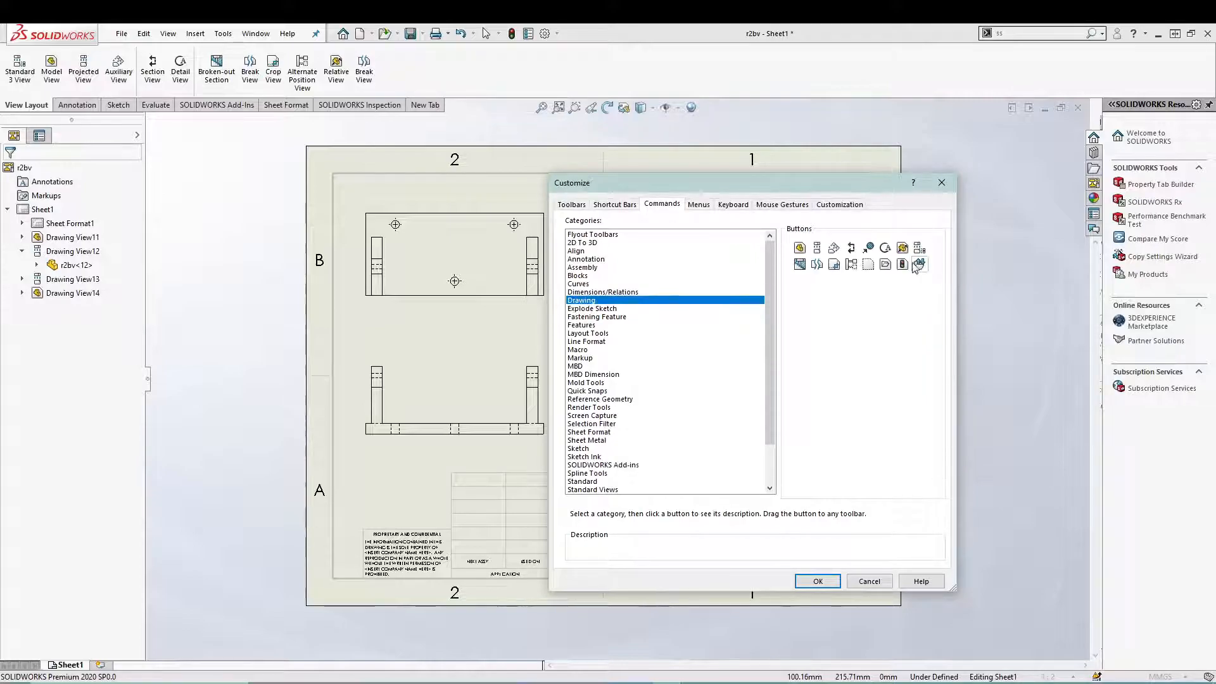
mouse_move(828, 305)
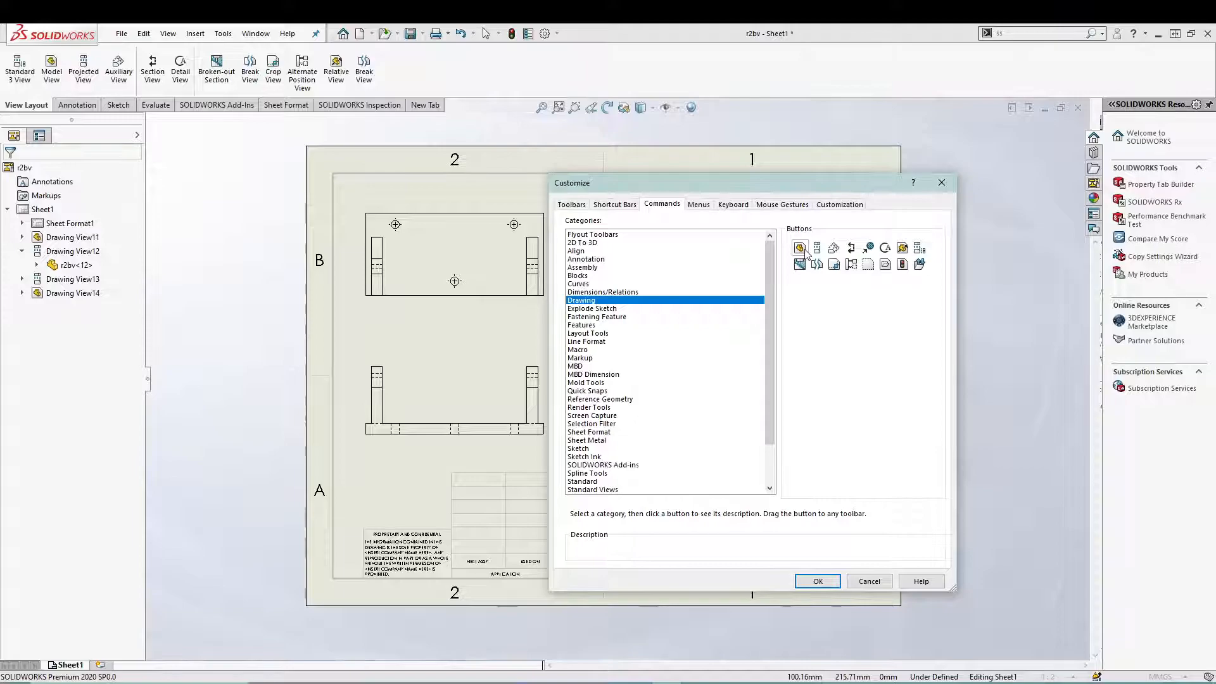
click(799, 247)
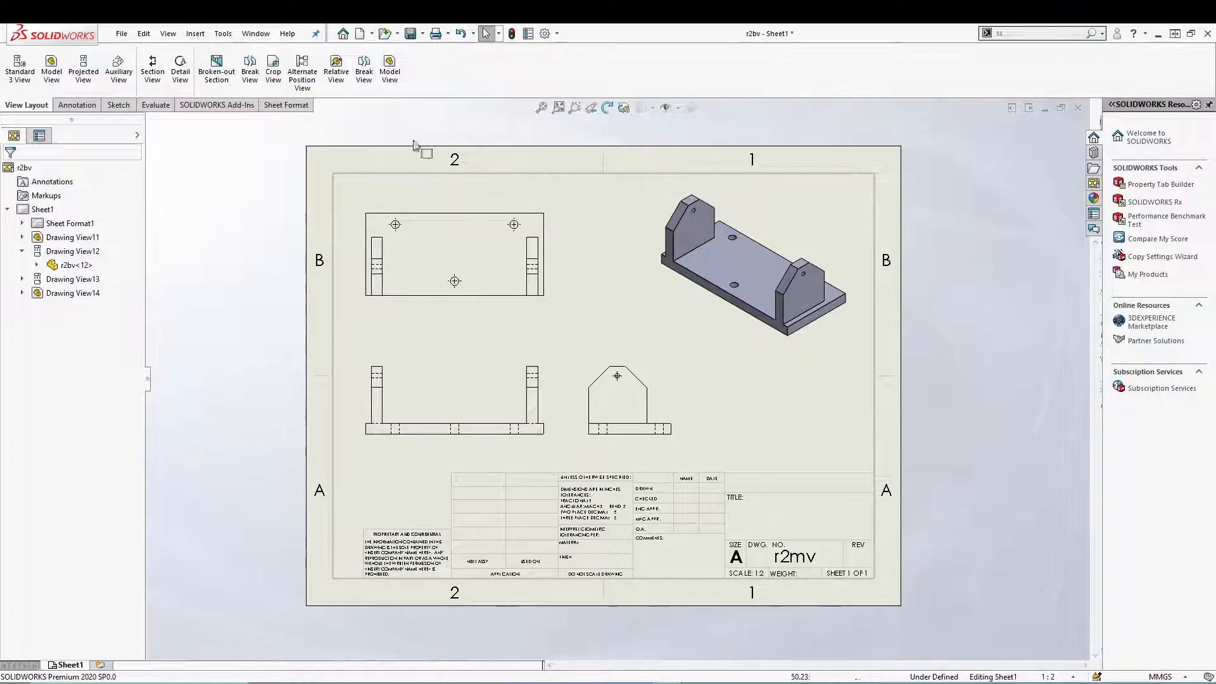
click(194, 33)
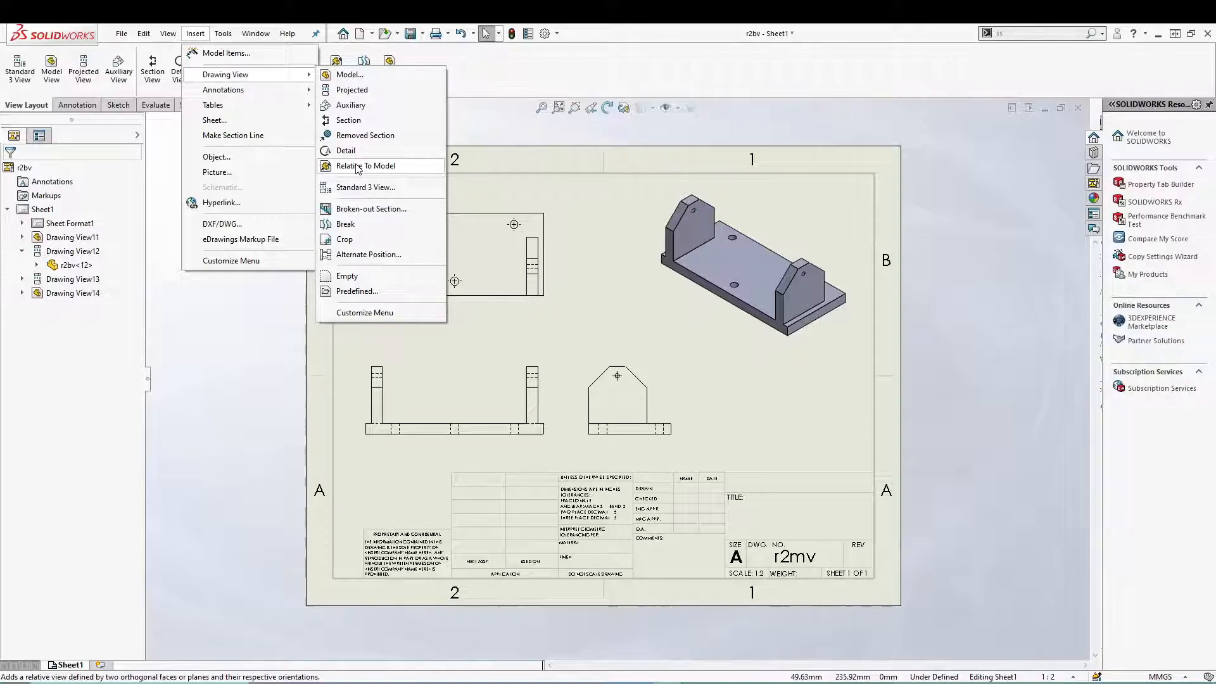
Step: Start a relative-to-model view and switch to the r2bv part window via the Window menu
click(366, 166)
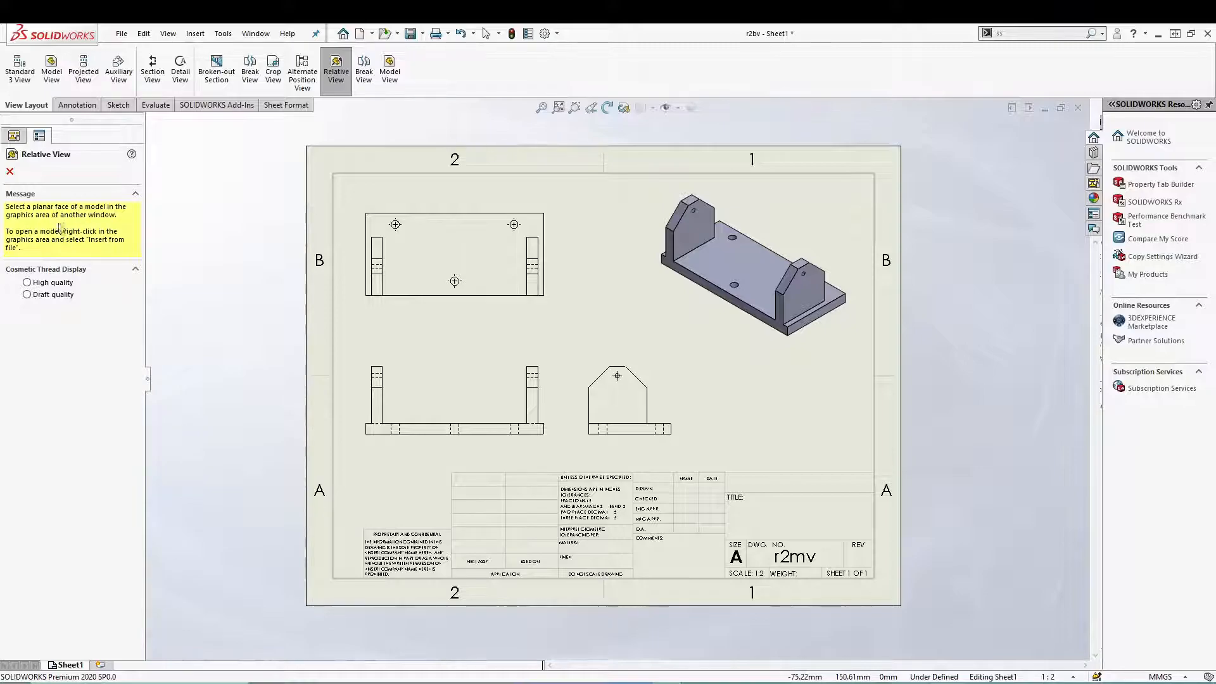
mouse_move(252, 260)
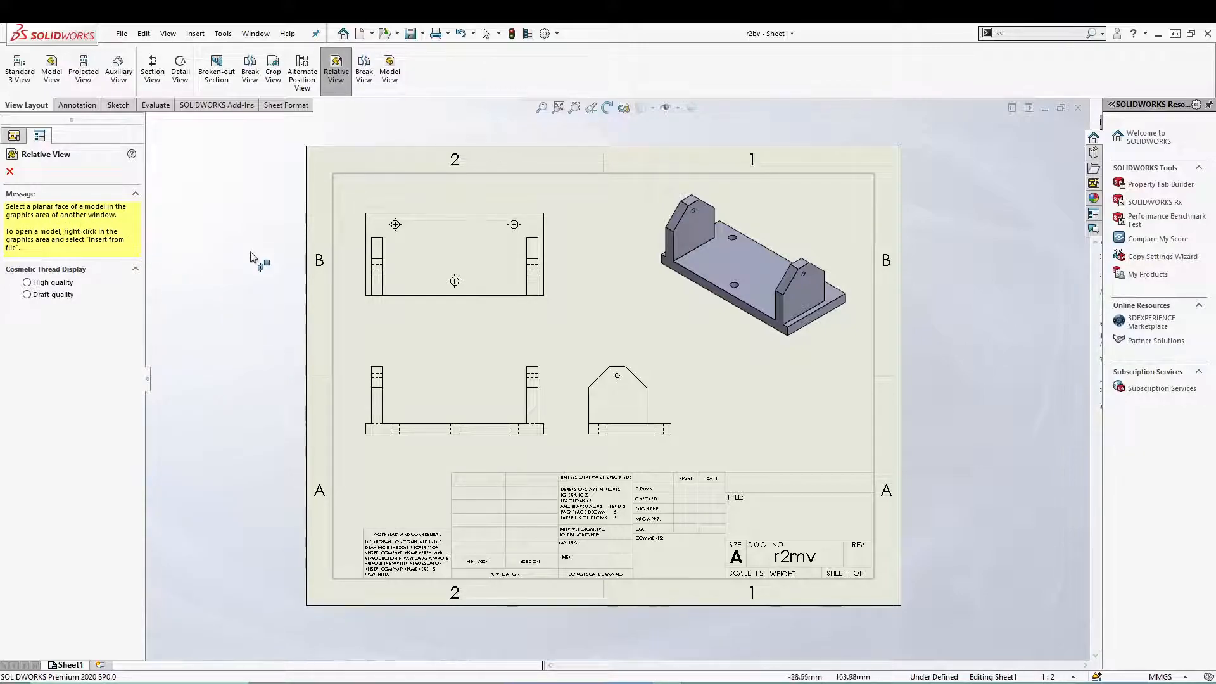
click(255, 34)
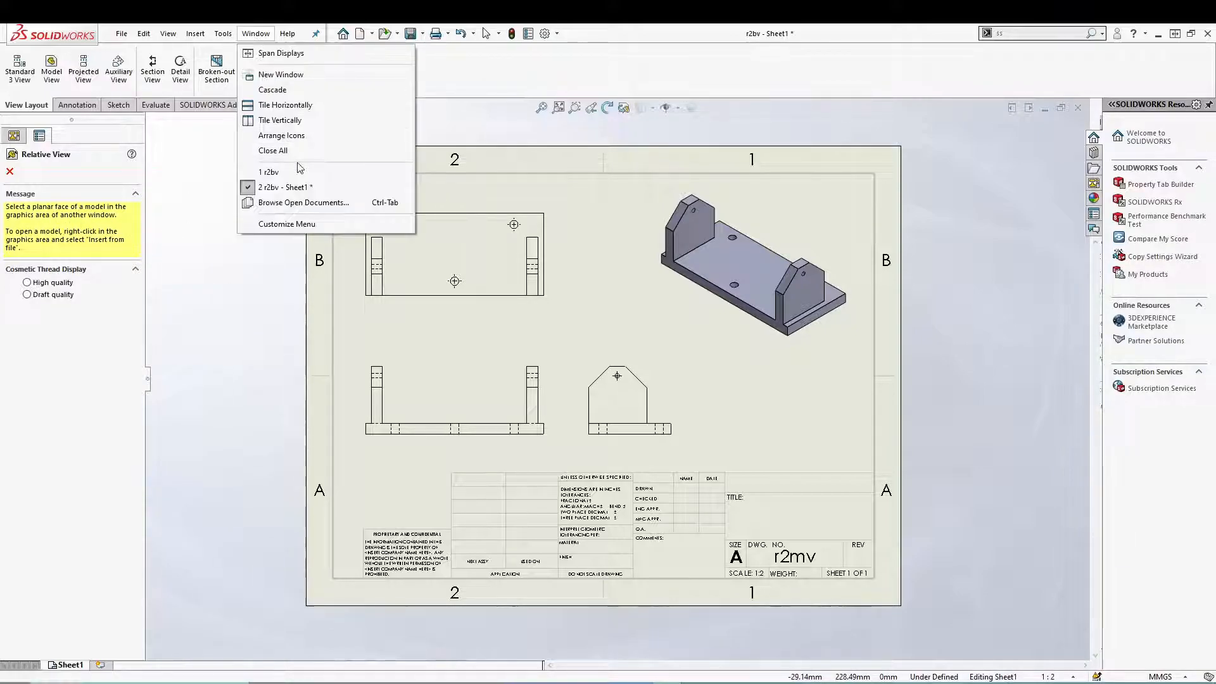
click(270, 172)
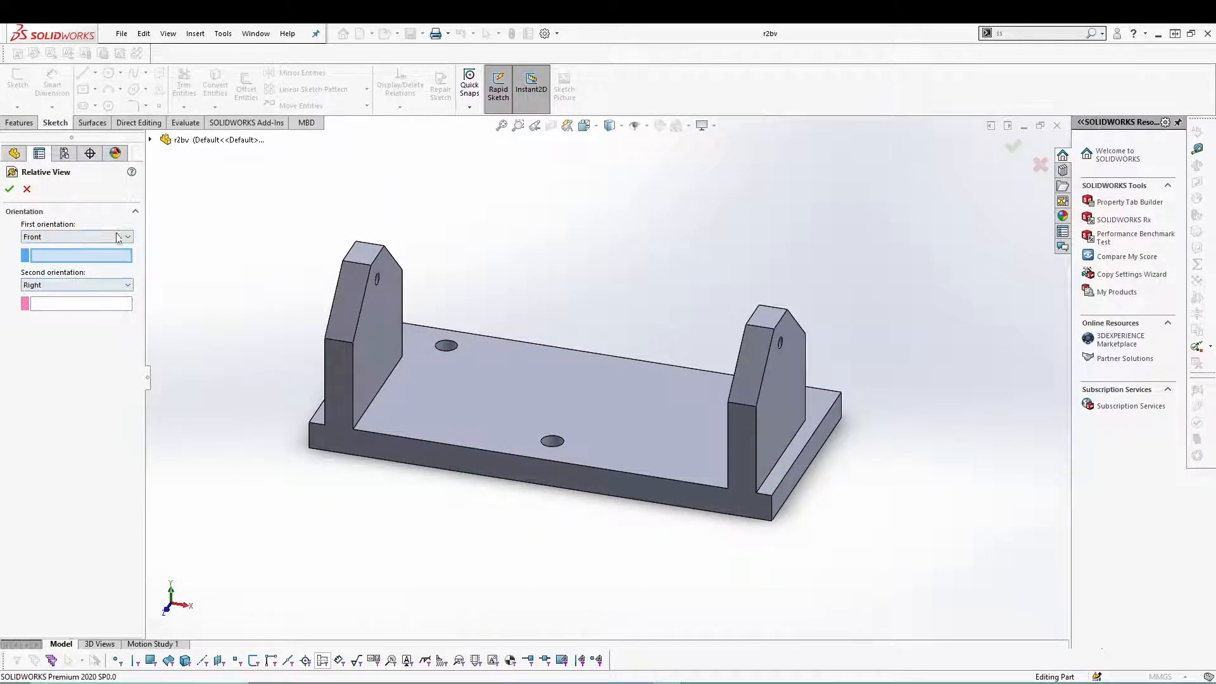
Step: Assign Front to the left upright's angled face, keeping Right as the second orientation
click(125, 236)
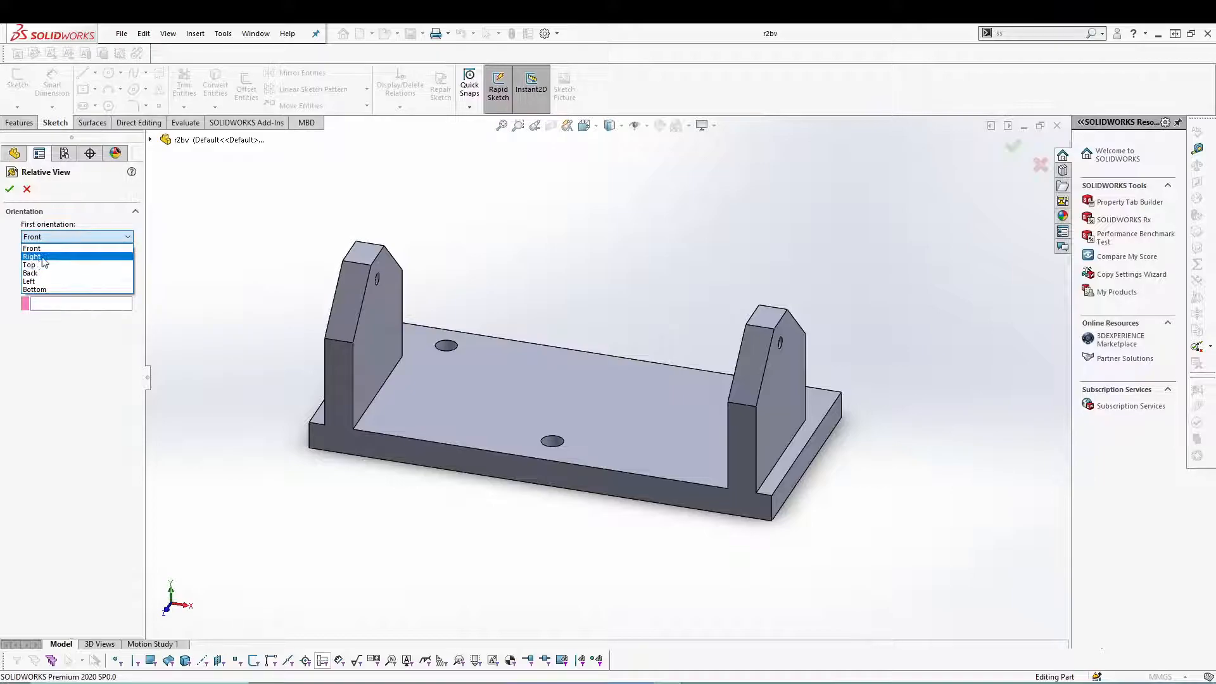
mouse_move(31, 265)
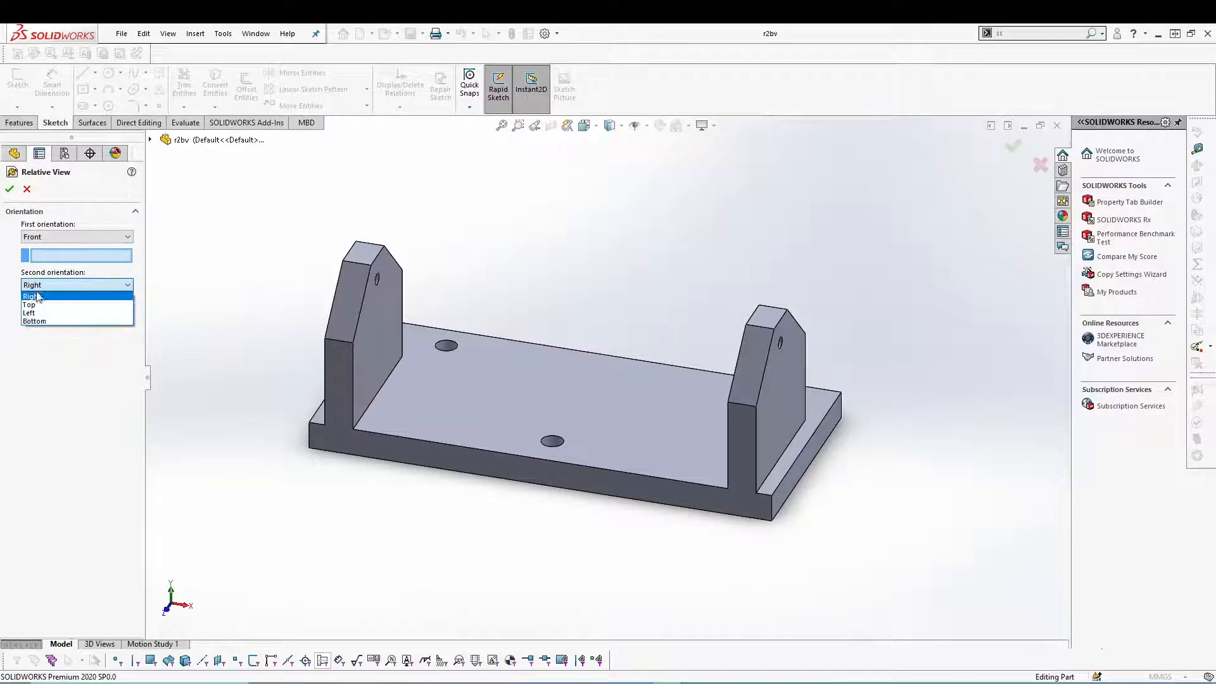
click(32, 296)
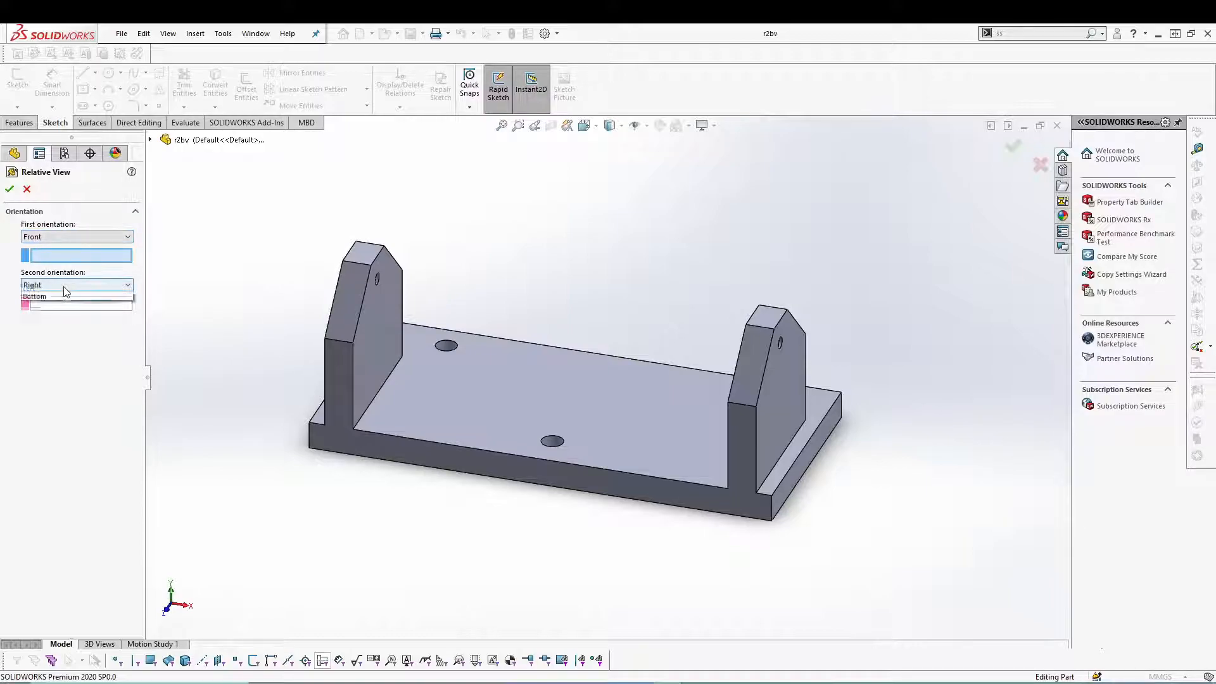
click(74, 284)
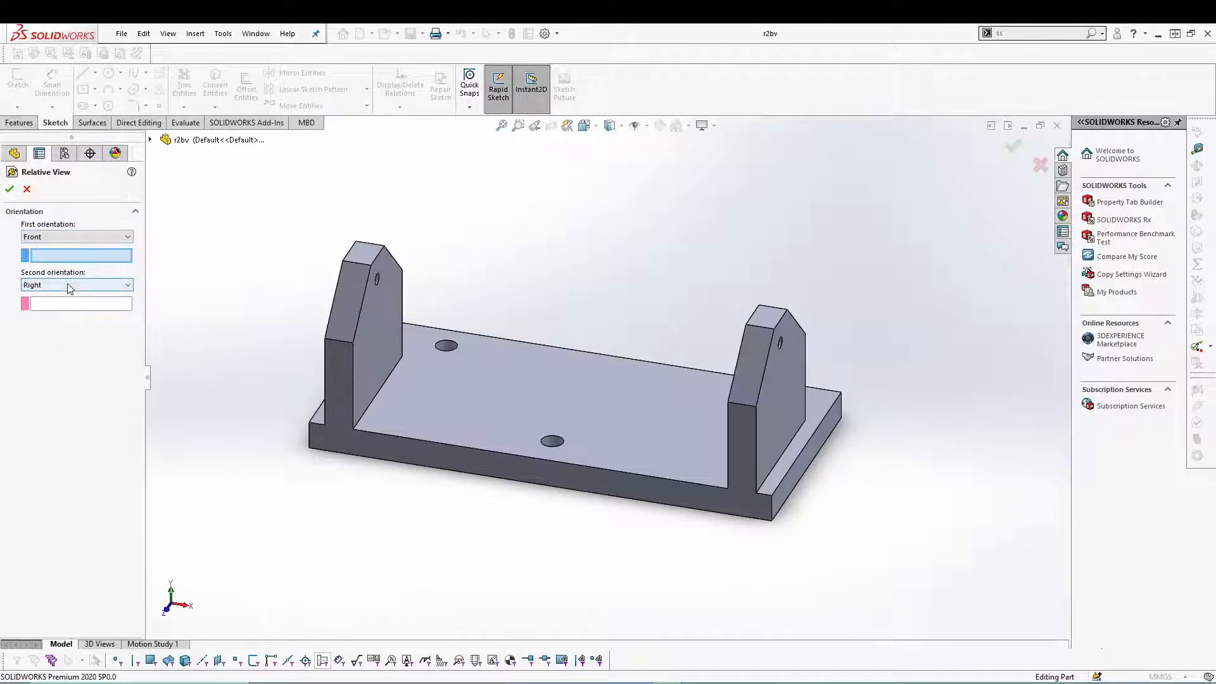
click(75, 284)
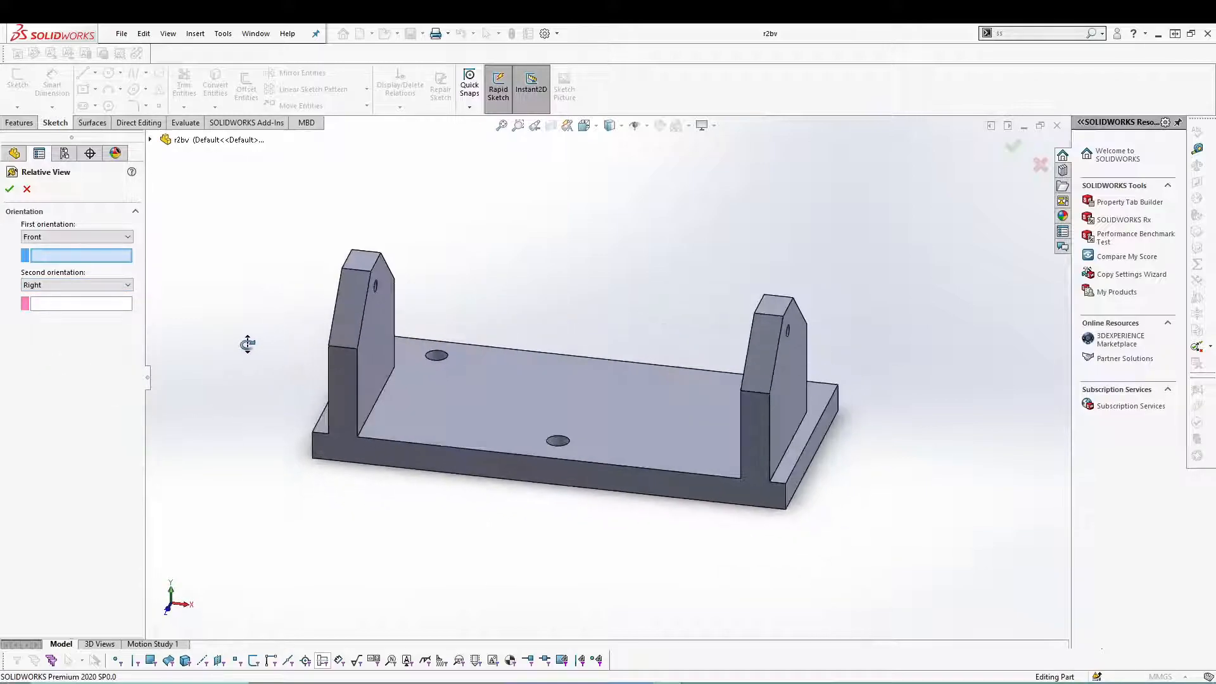
click(353, 310)
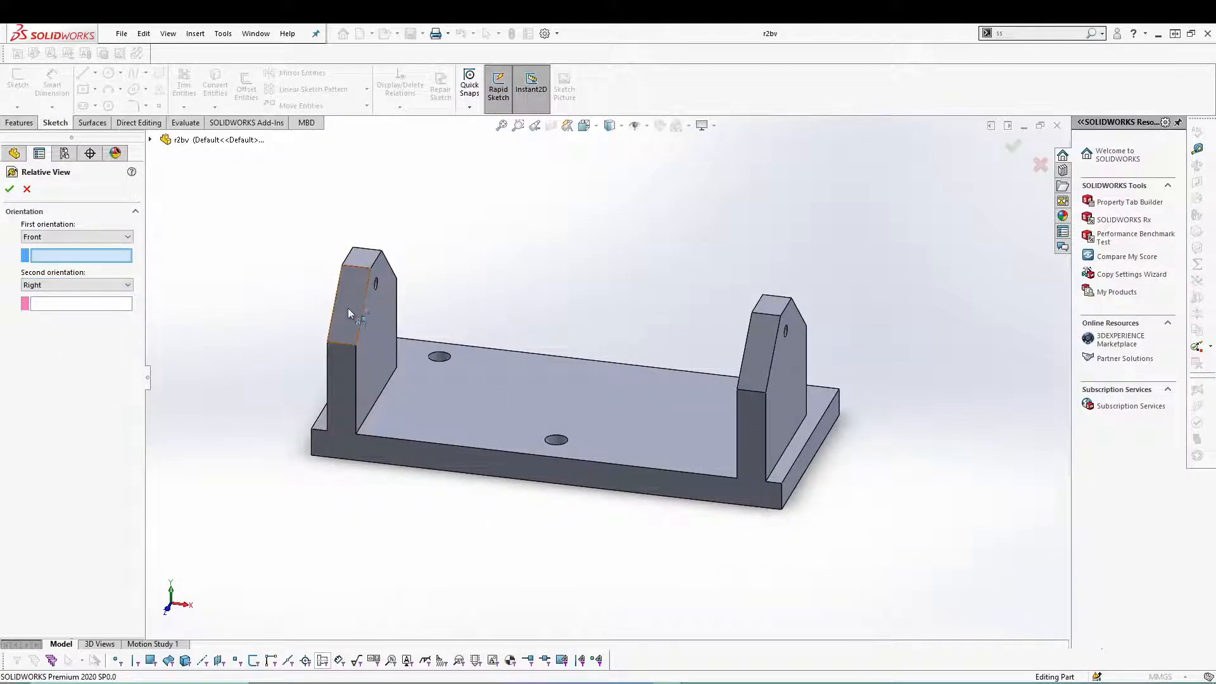
mouse_move(356, 290)
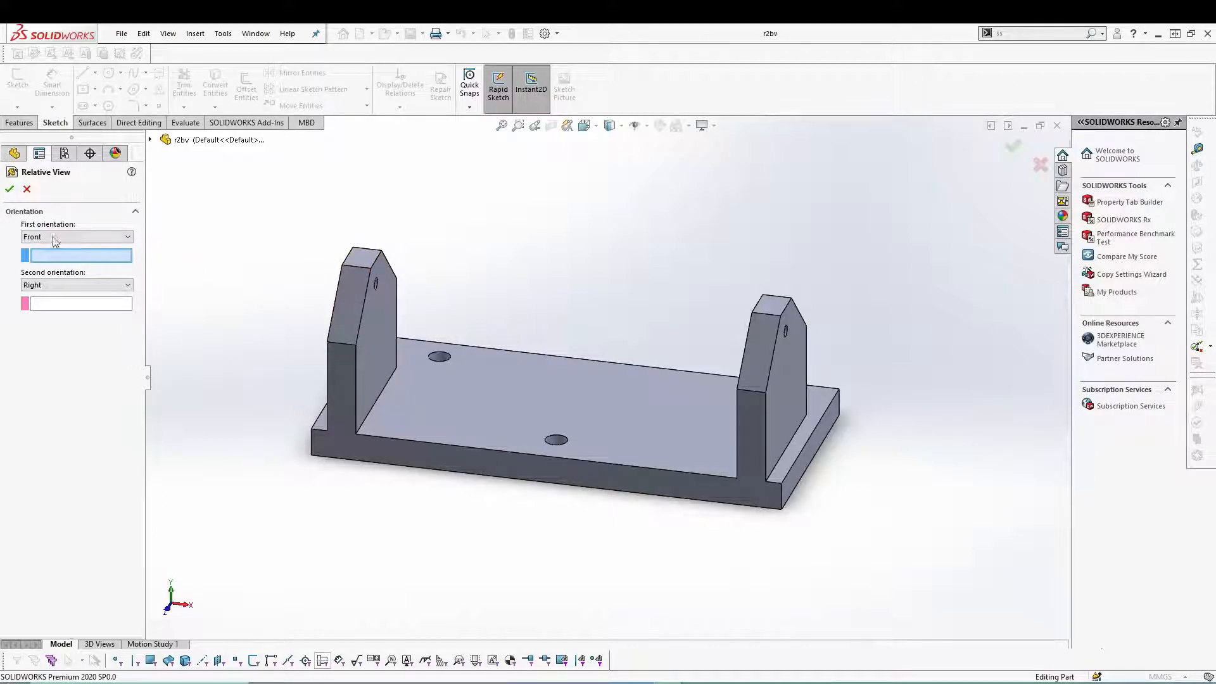
click(346, 302)
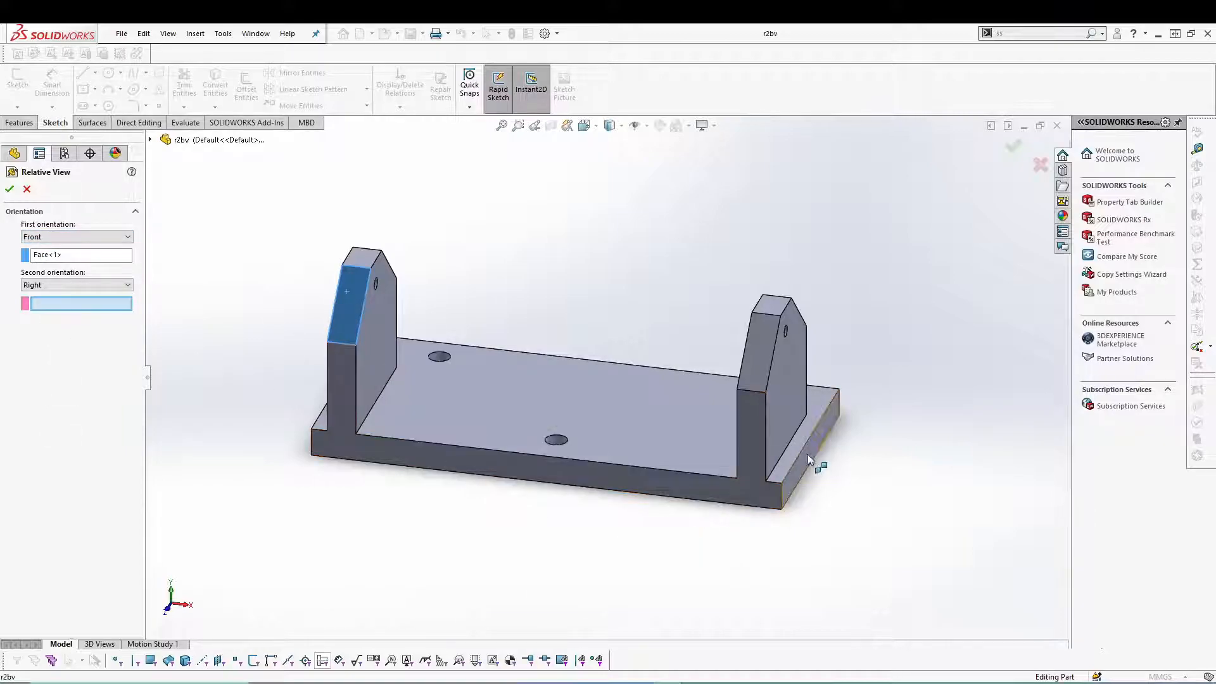
mouse_move(806, 458)
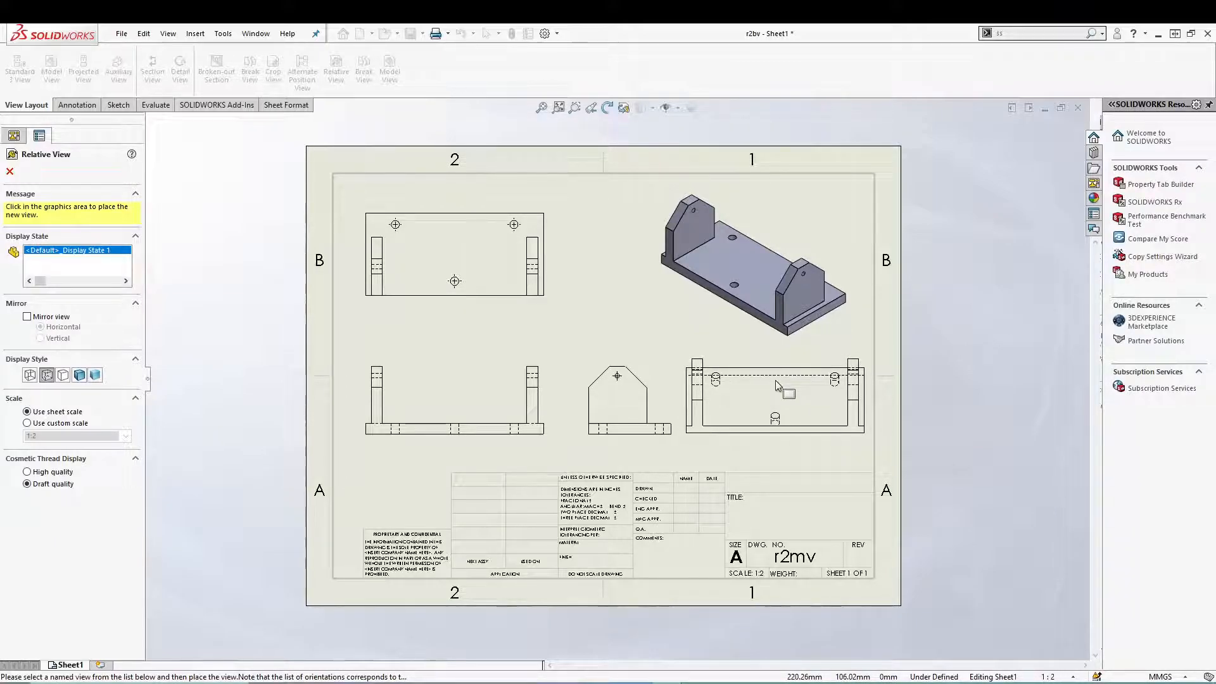
Step: Drop the shaded relative view at the sheet's lower right, beside the right-side view
click(774, 395)
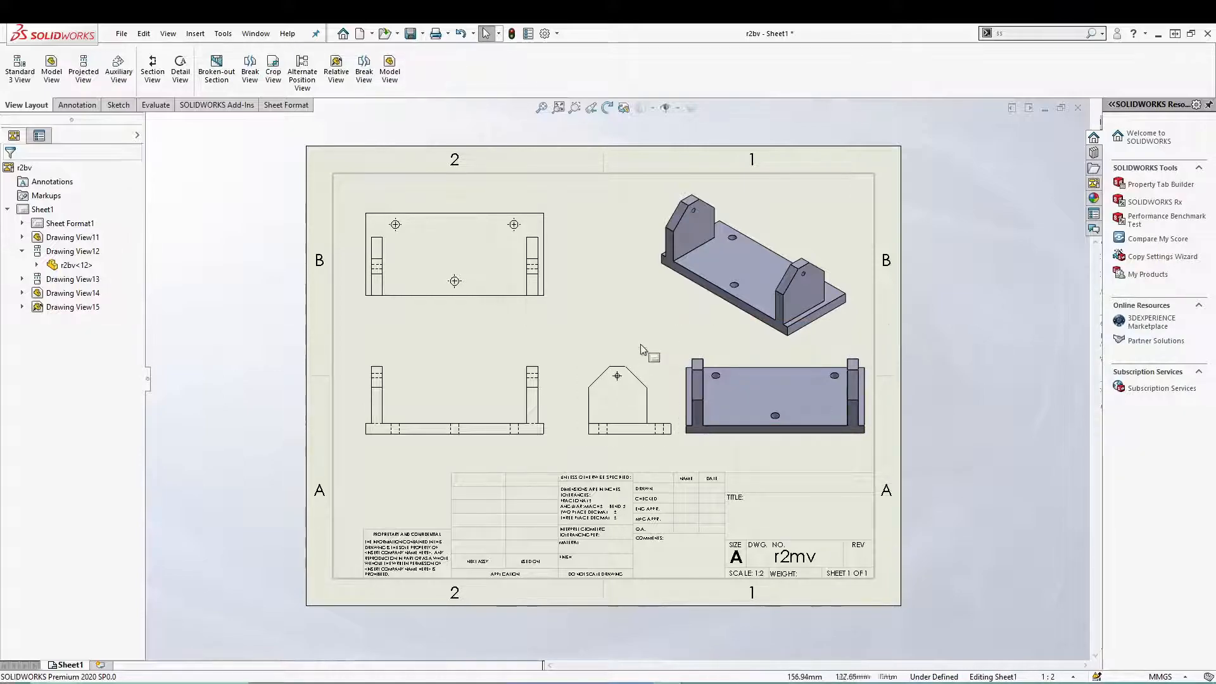
click(774, 395)
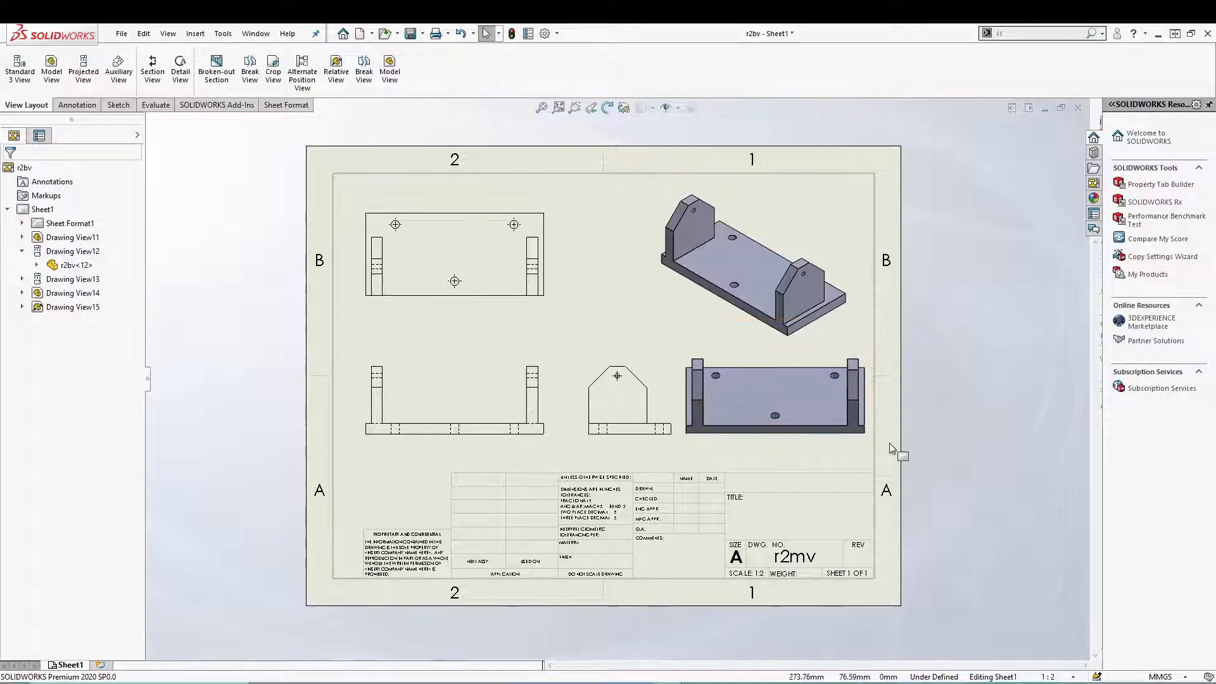
click(774, 395)
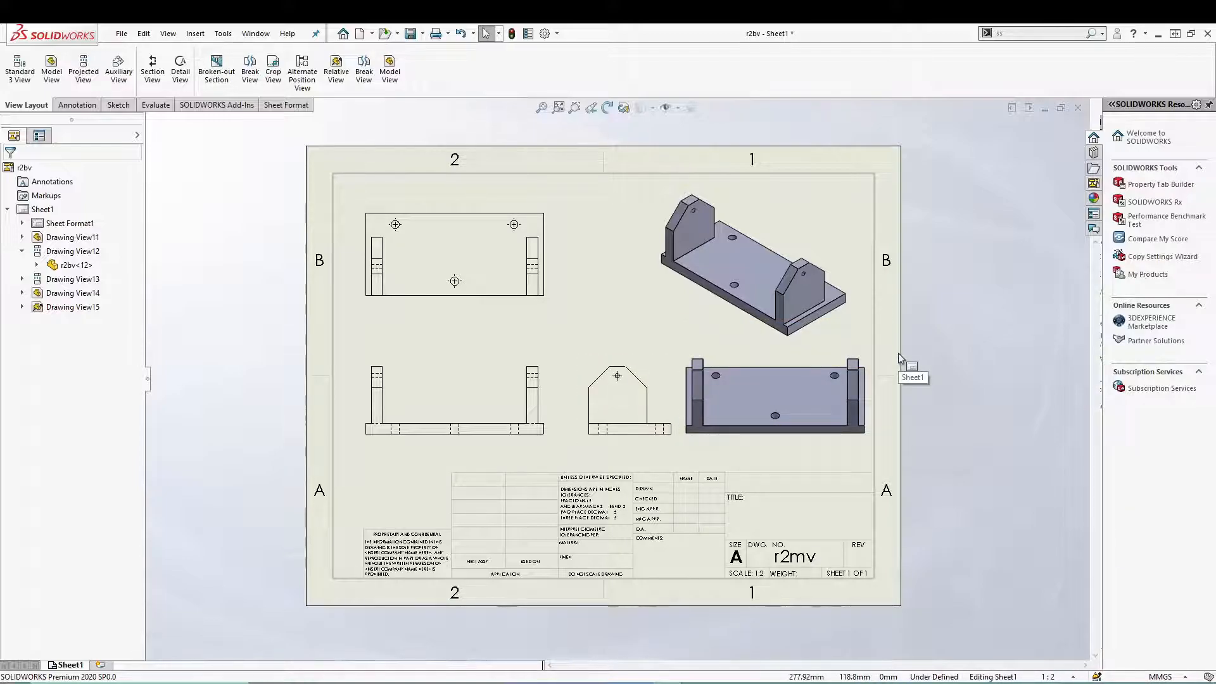
Step: Select the new view to open the Drawing View15 PropertyManager
click(774, 391)
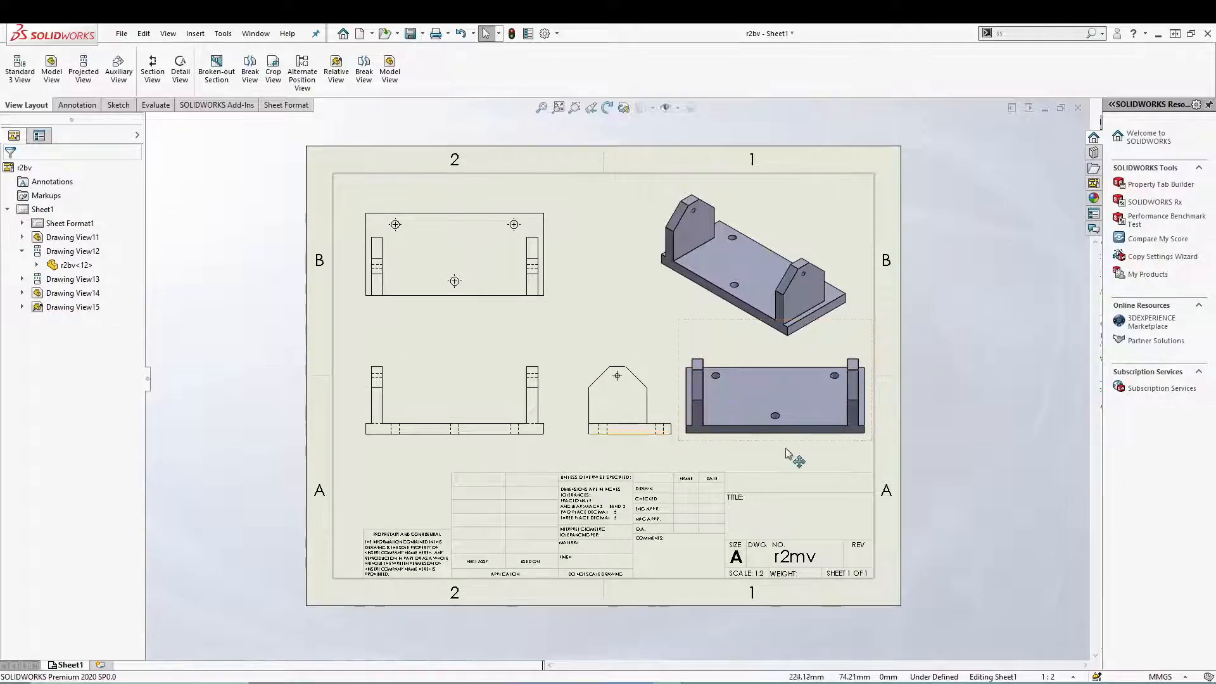
click(774, 395)
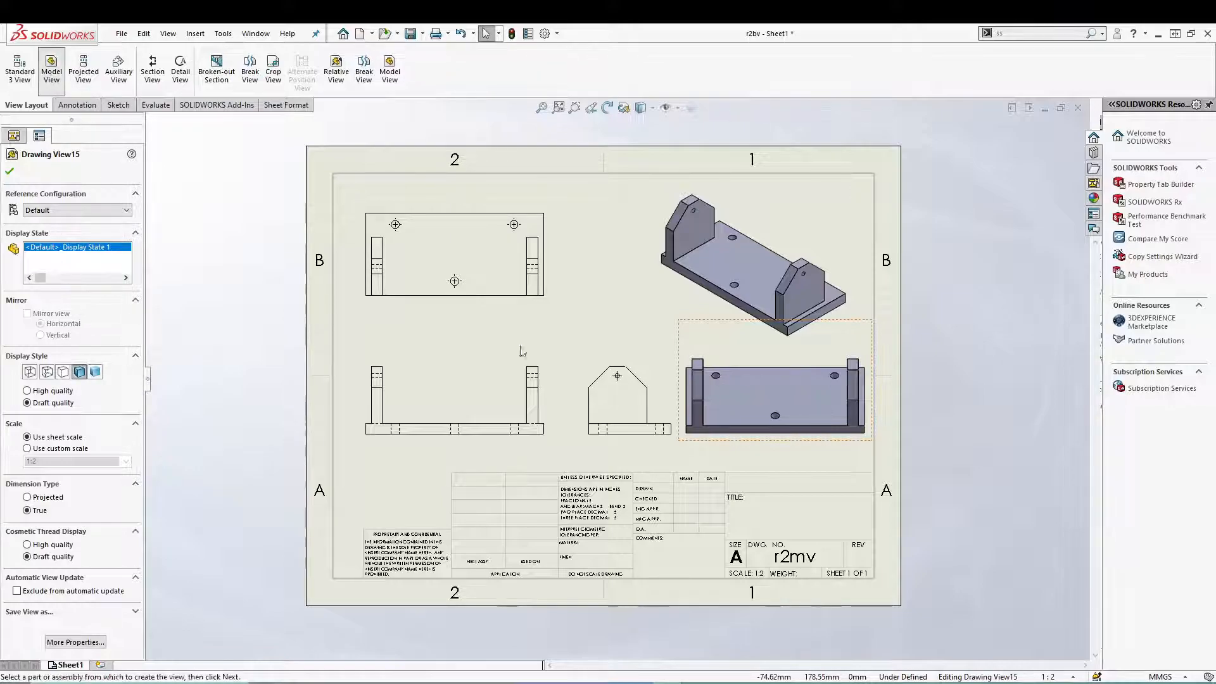
click(389, 68)
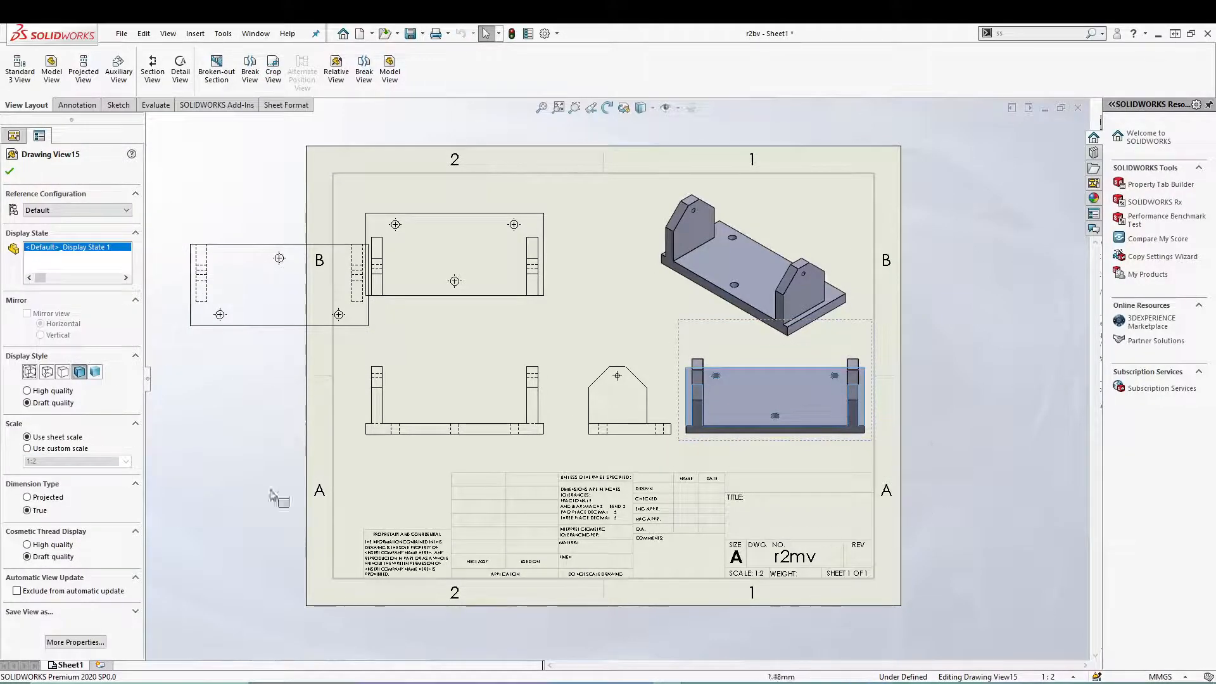
mouse_move(717, 446)
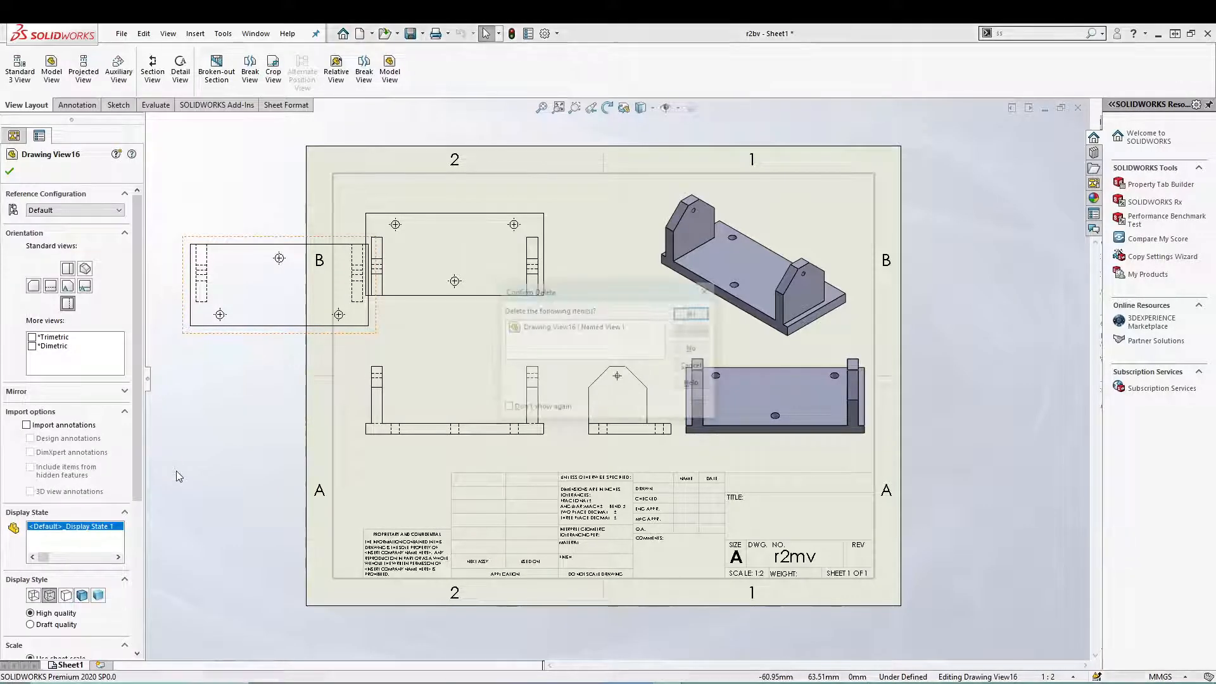
click(688, 314)
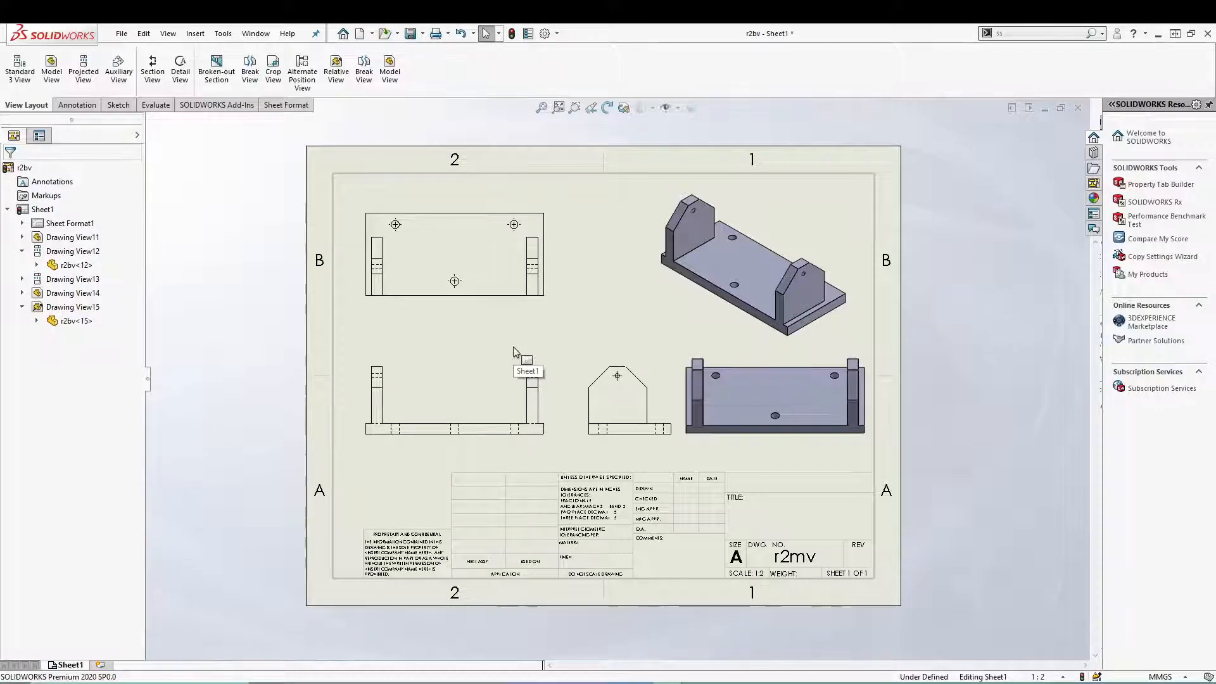
click(776, 380)
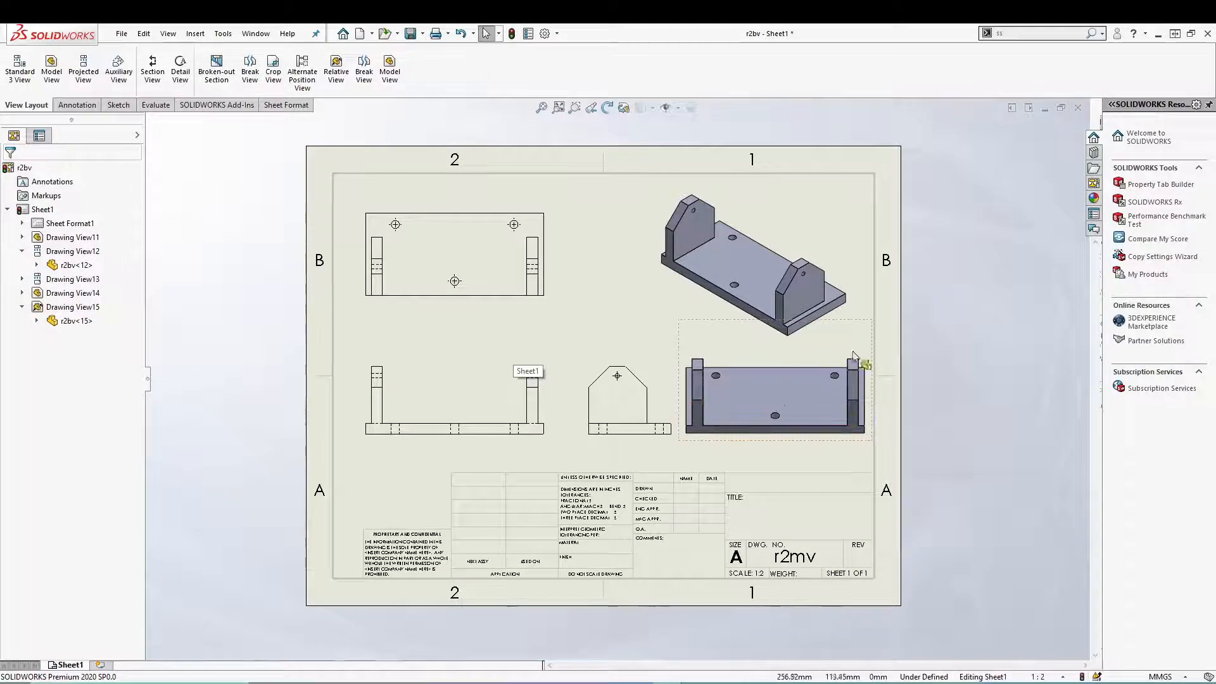